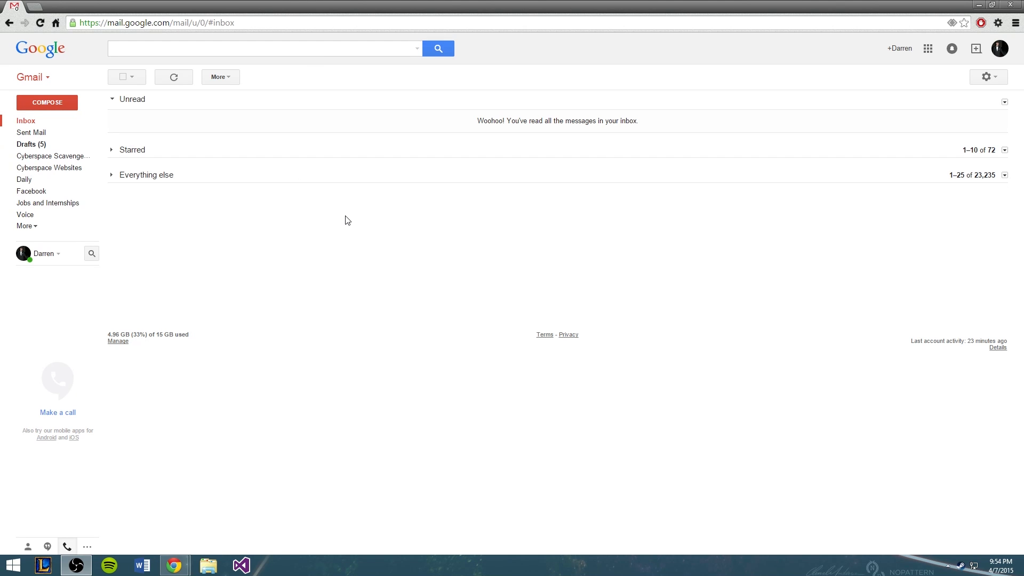
mouse_move(350, 218)
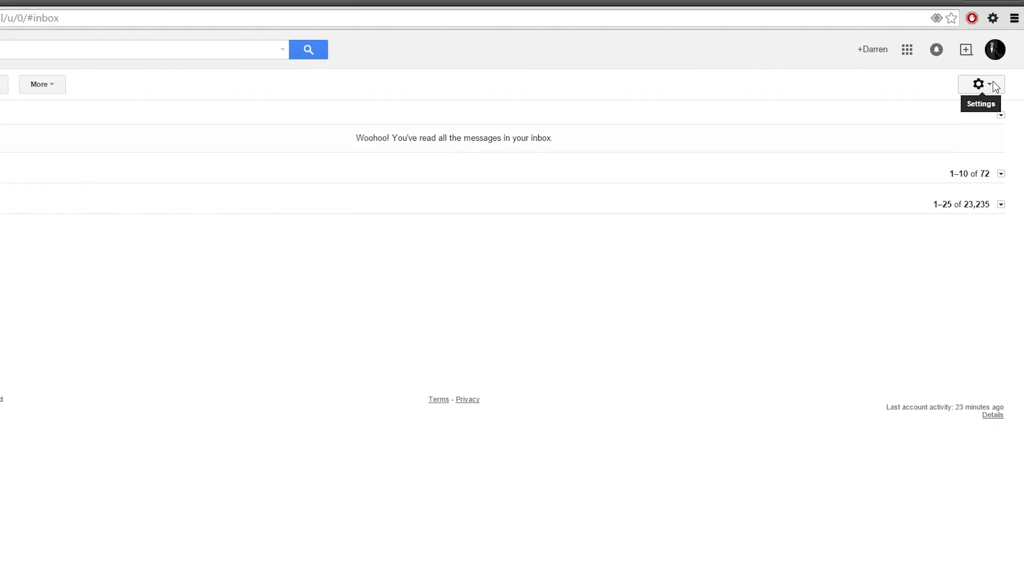
Go to Gmail Settings and show the Accounts and Import section
click(979, 84)
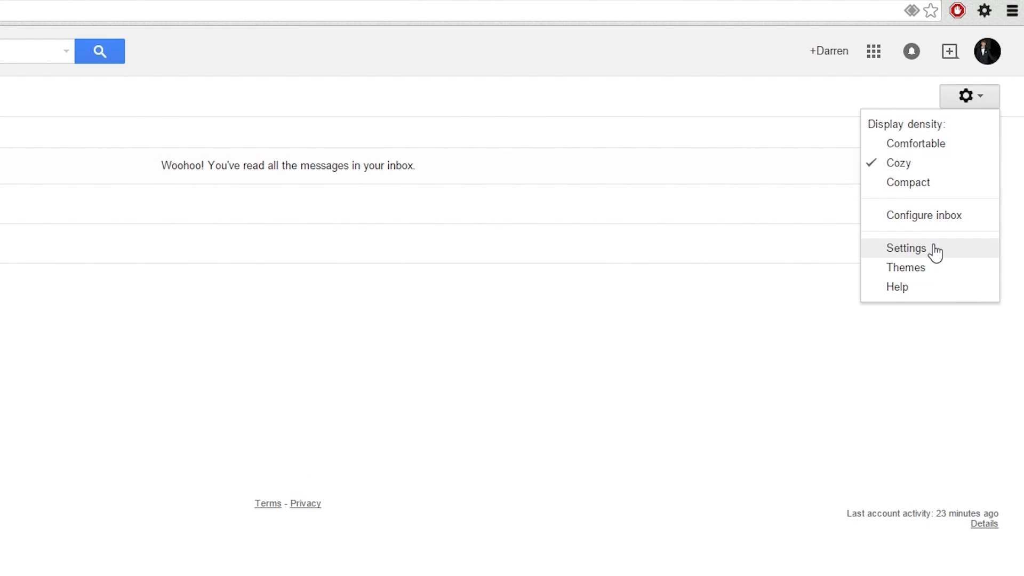
click(906, 249)
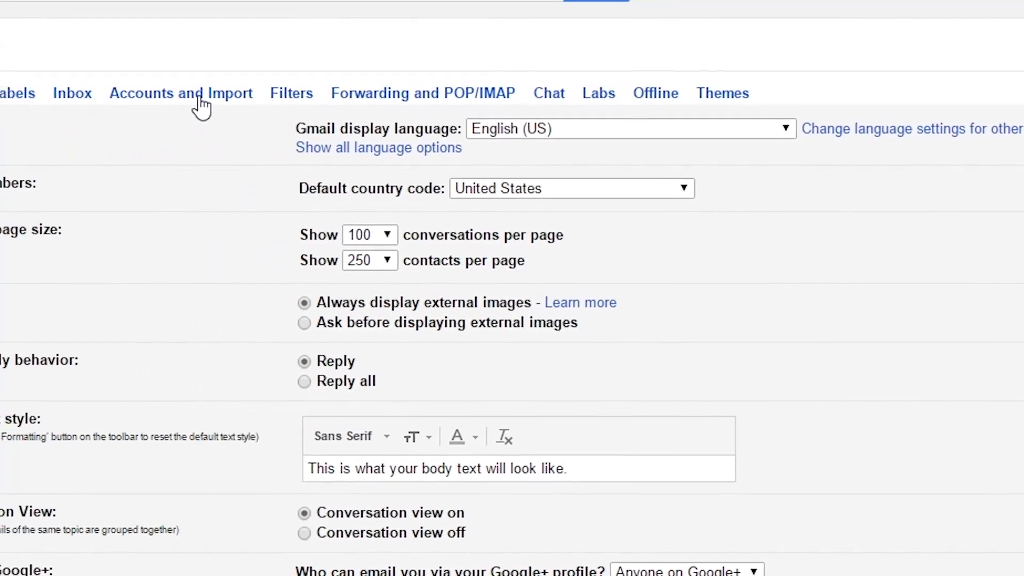
click(181, 93)
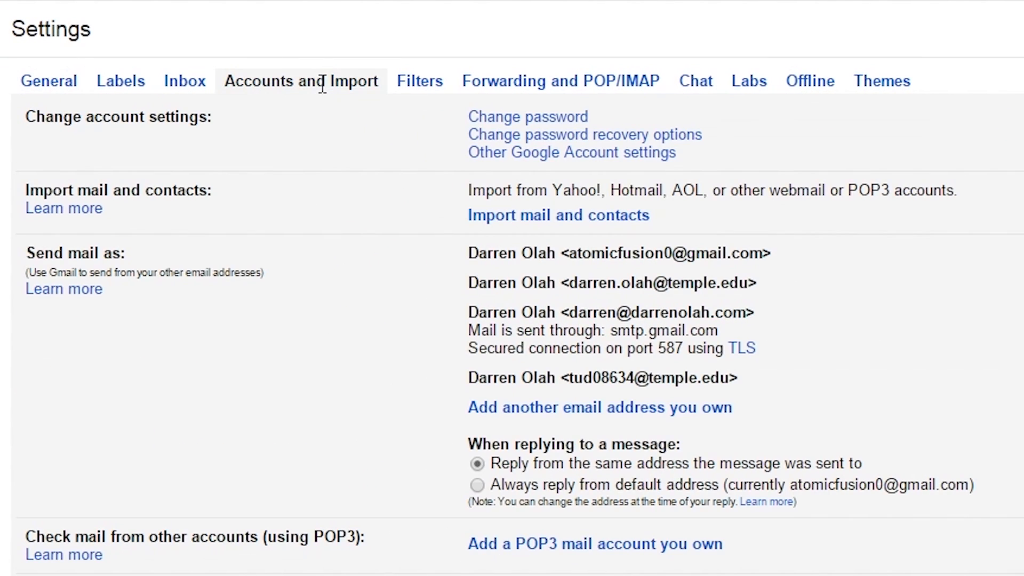
mouse_move(752, 438)
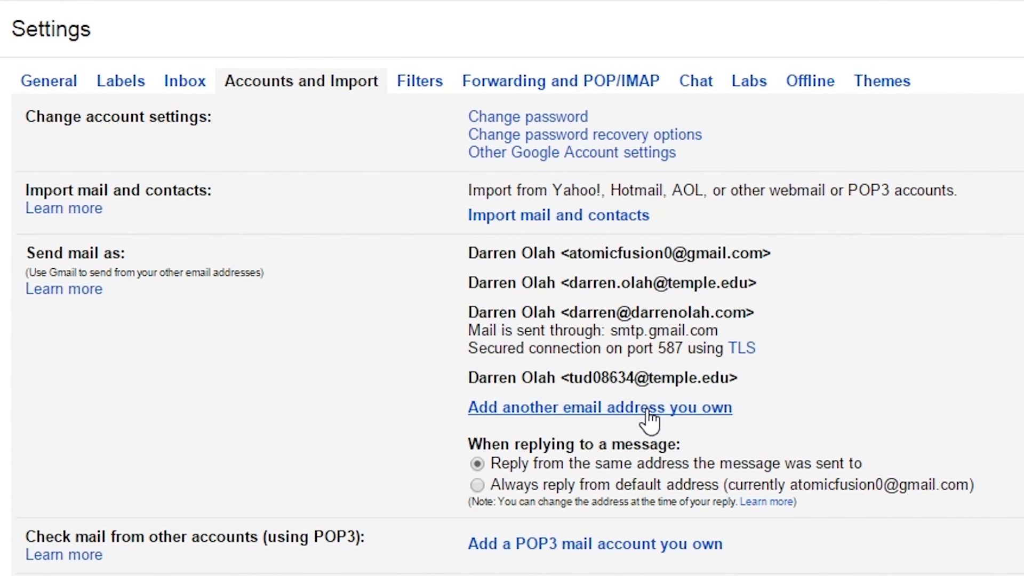
click(600, 406)
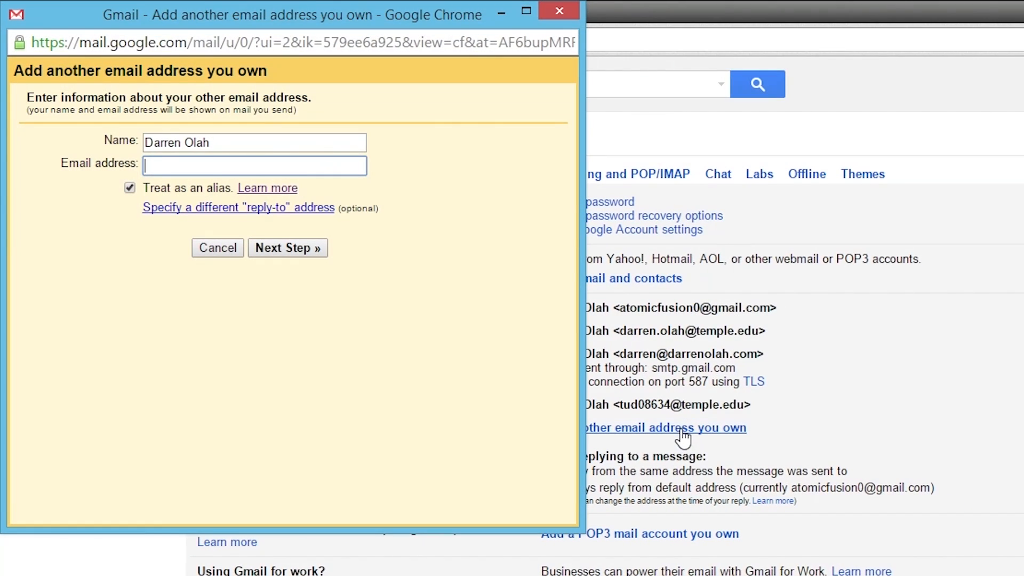
click(254, 165)
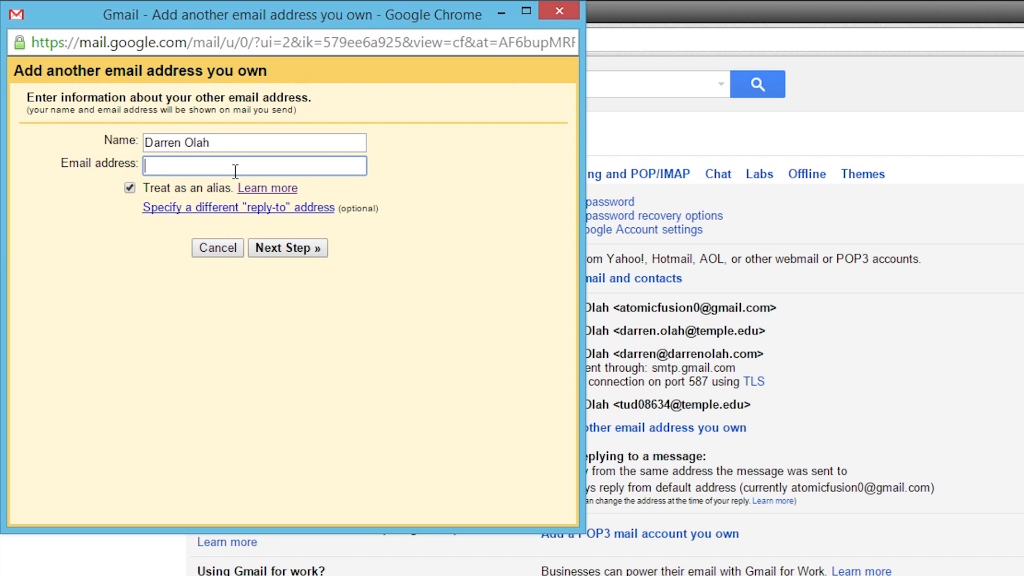
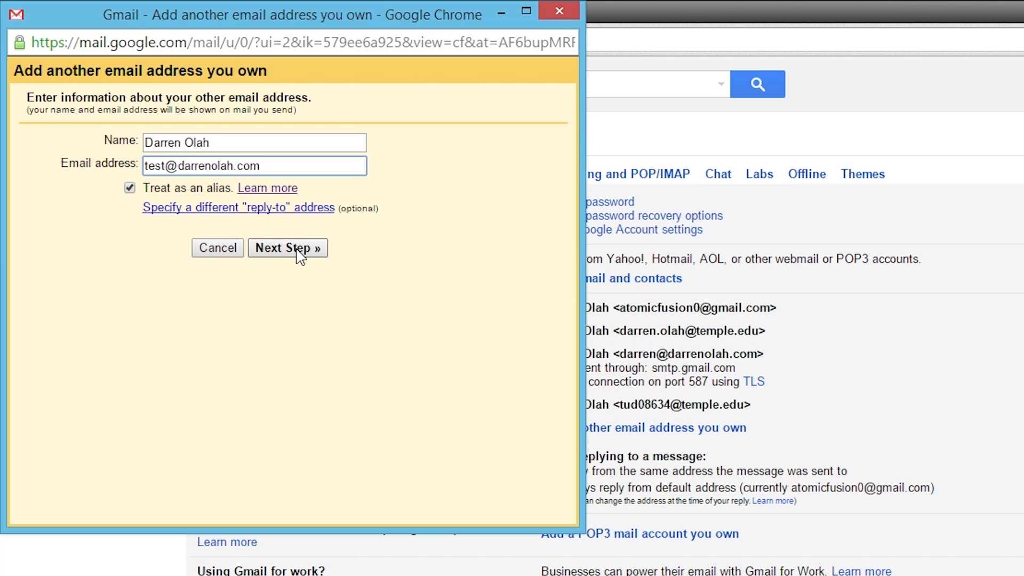
click(287, 248)
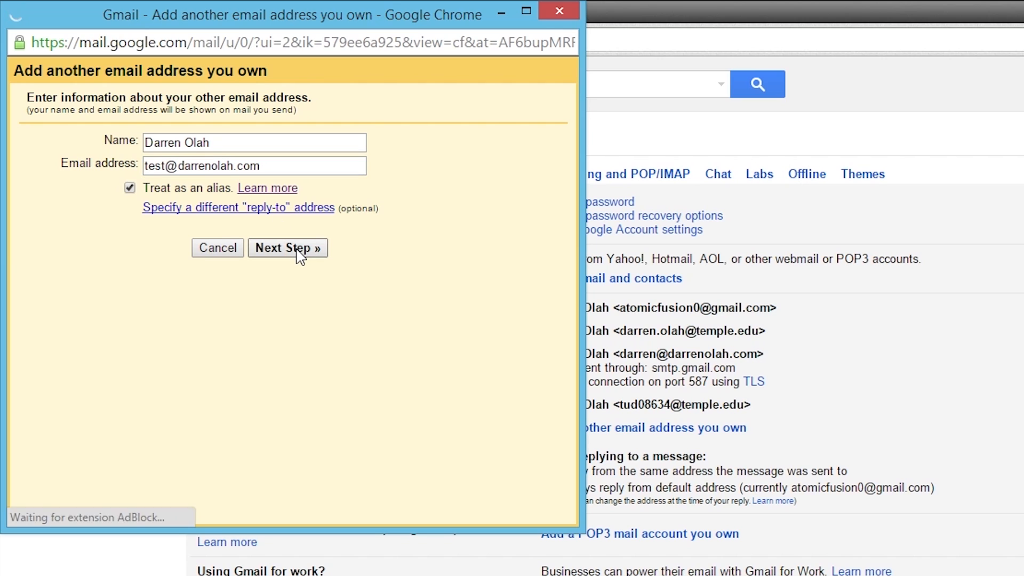
Set the SMTP server to smtp.gmail.com with the Gmail username and password, then add the account
click(287, 248)
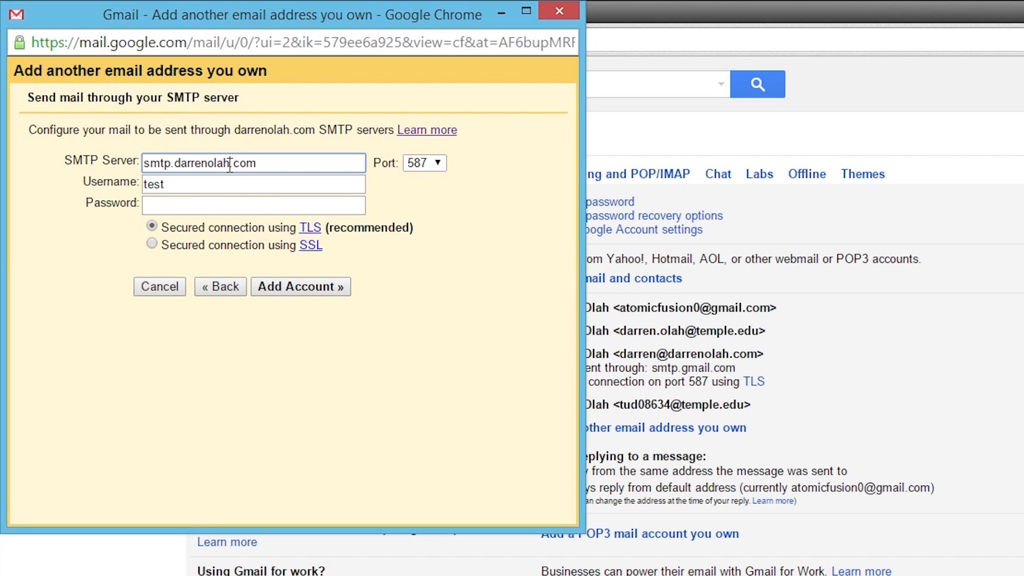
double_click(191, 162)
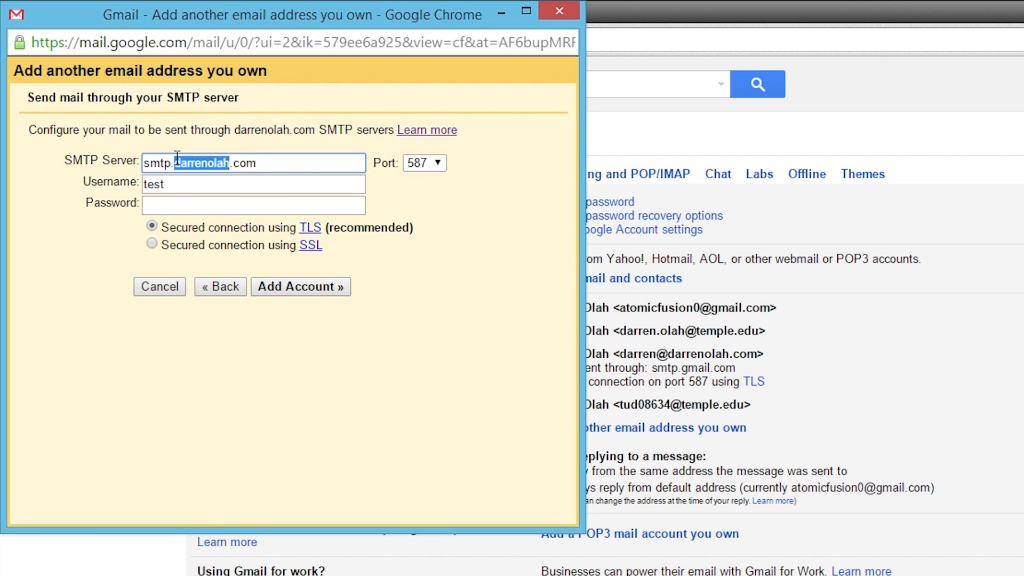
text(gmai)
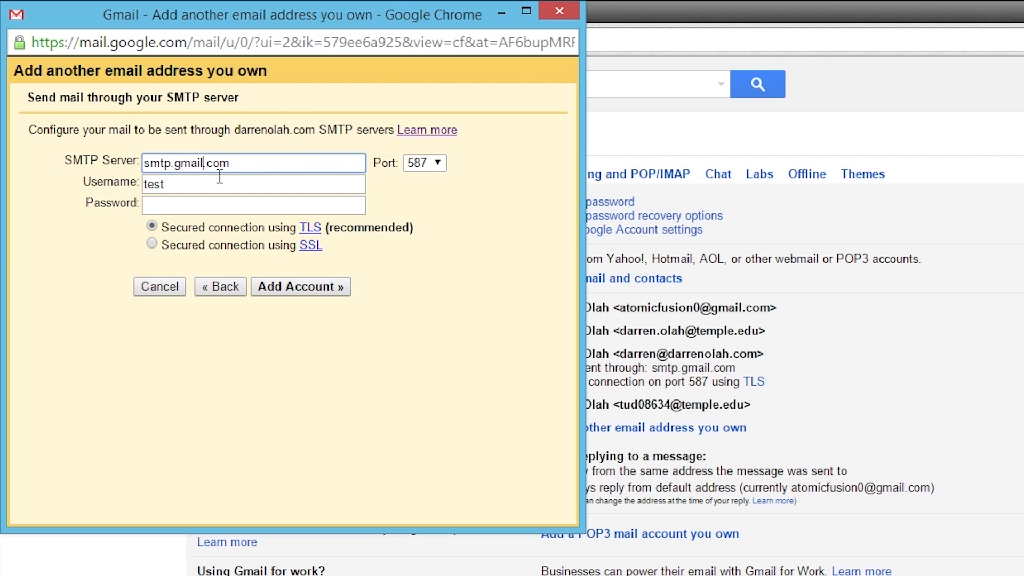
click(254, 184)
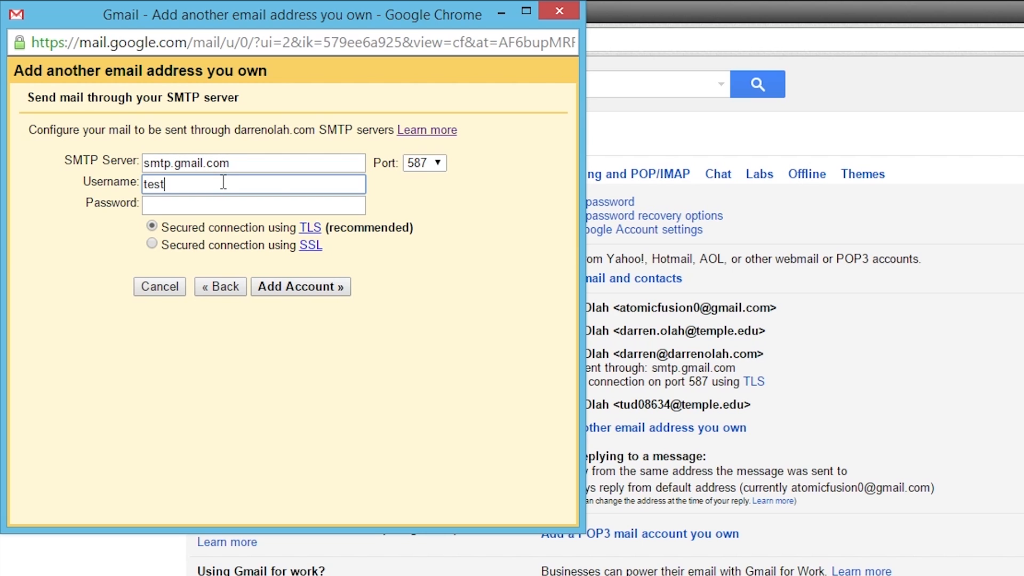
double_click(154, 185)
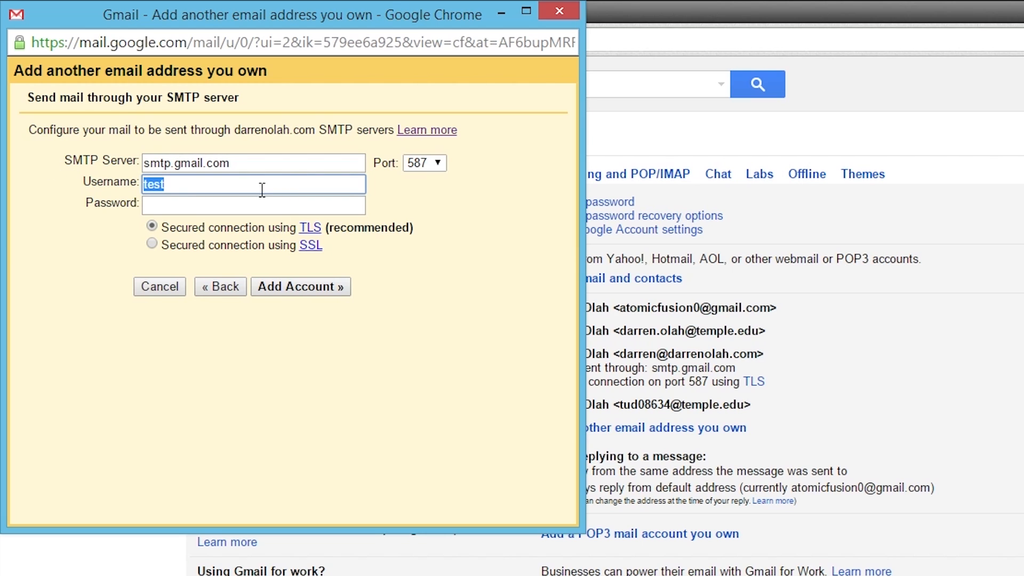
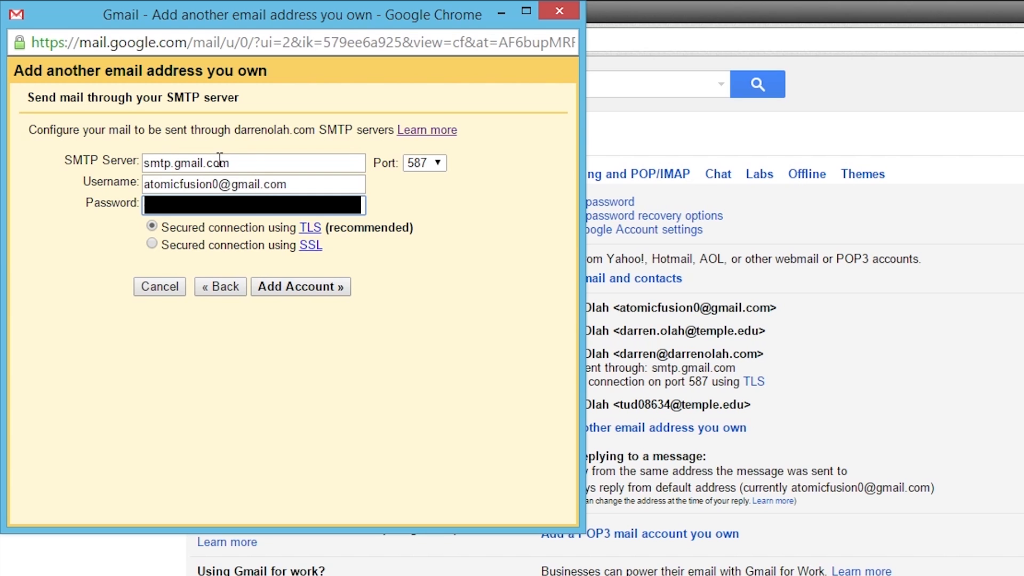
mouse_move(258, 236)
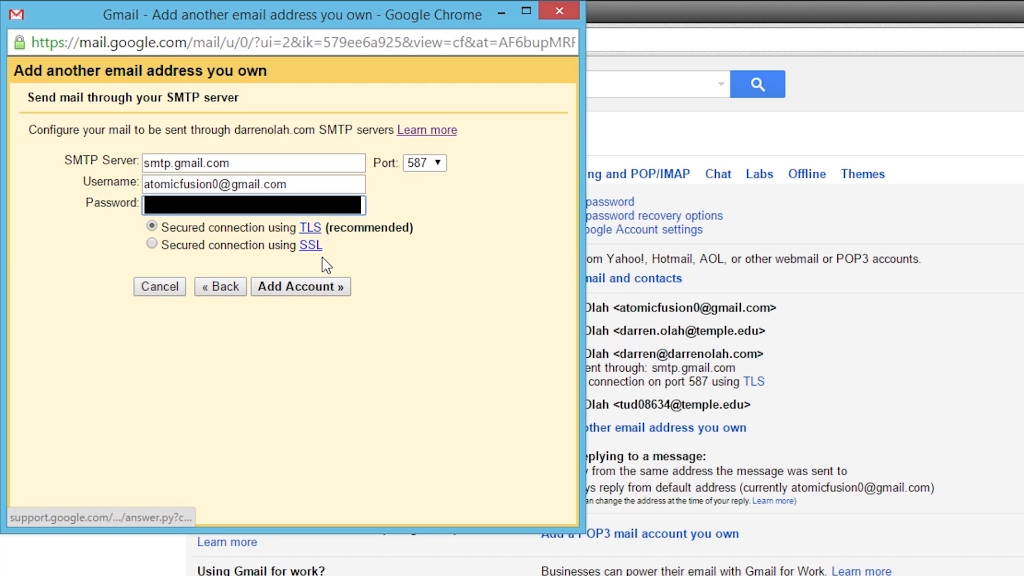
click(300, 286)
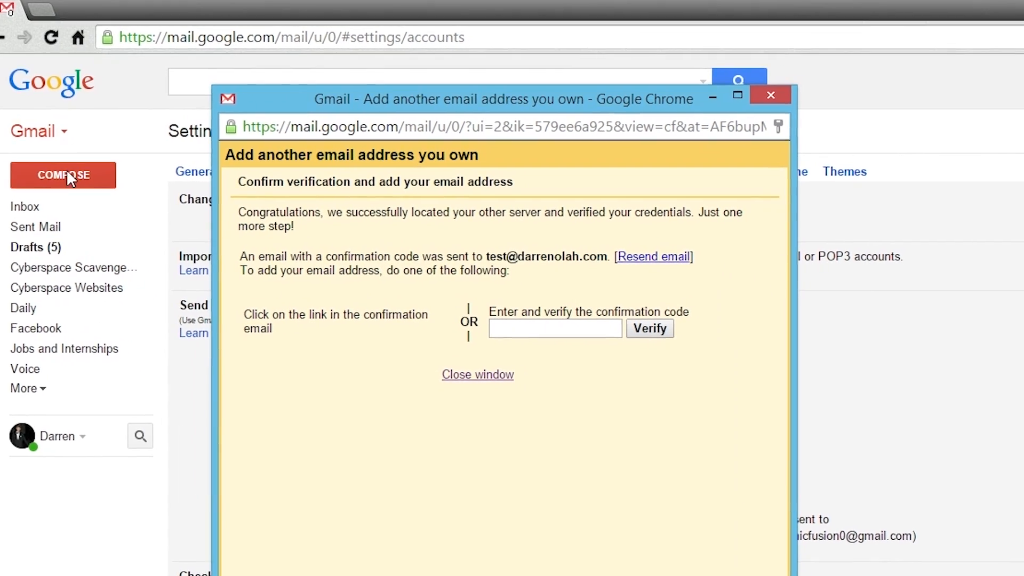
Enter the confirmation code from the Gmail Confirmation email and verify the test alias
drag(502, 99, 268, 66)
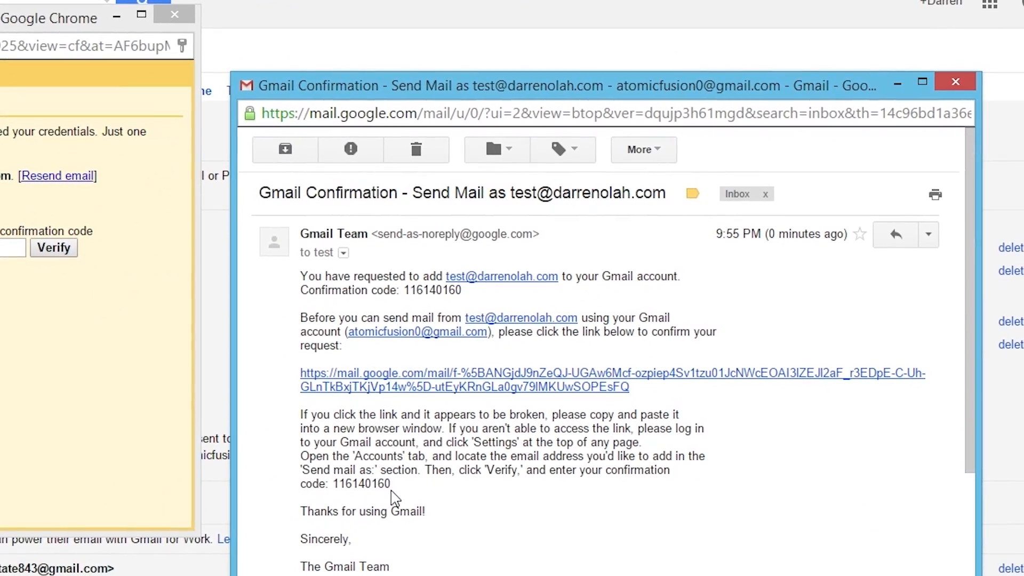
double_click(362, 484)
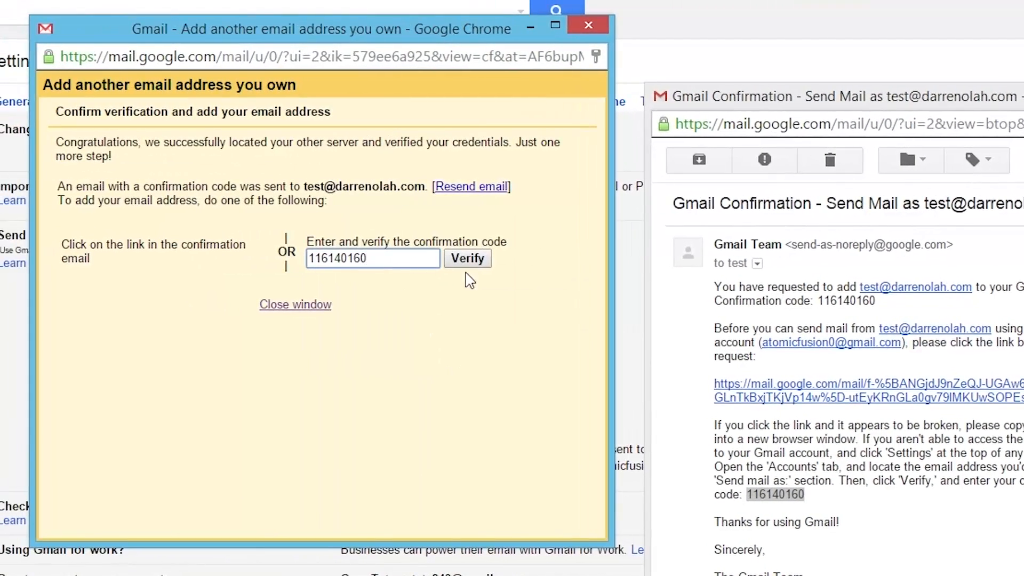
click(468, 258)
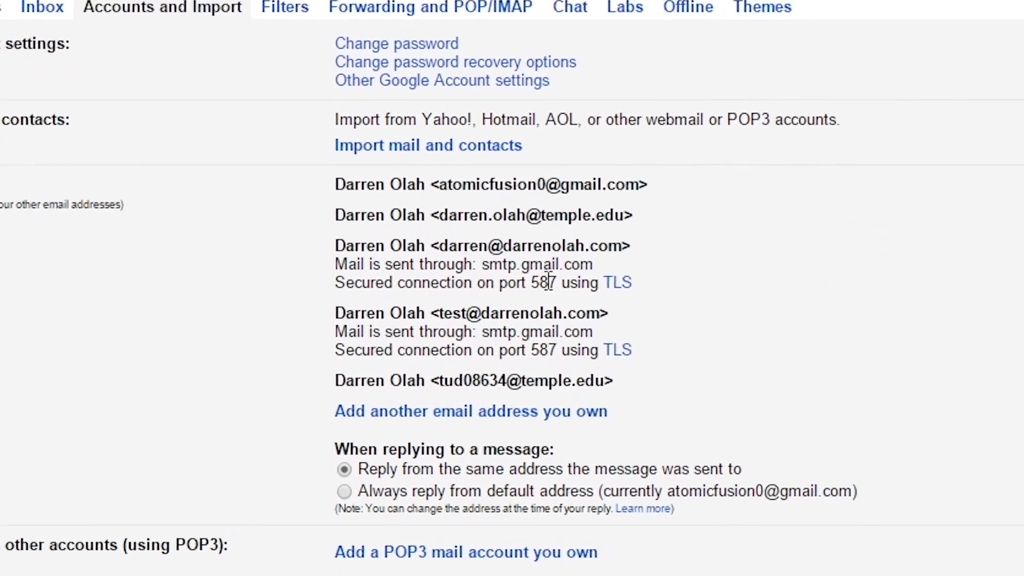
Start a new message and show its From sender choices
scroll(down, 3)
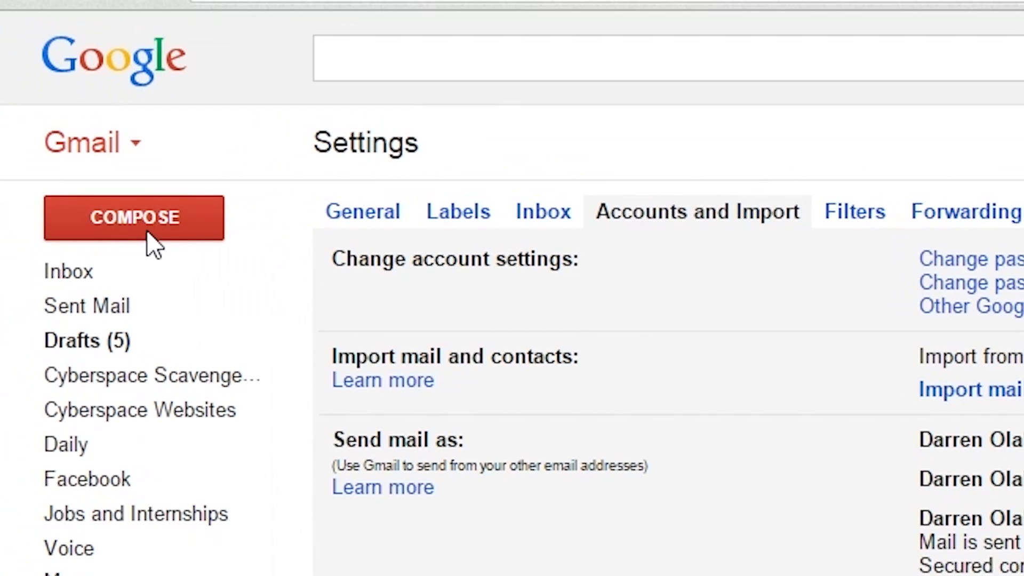
click(135, 217)
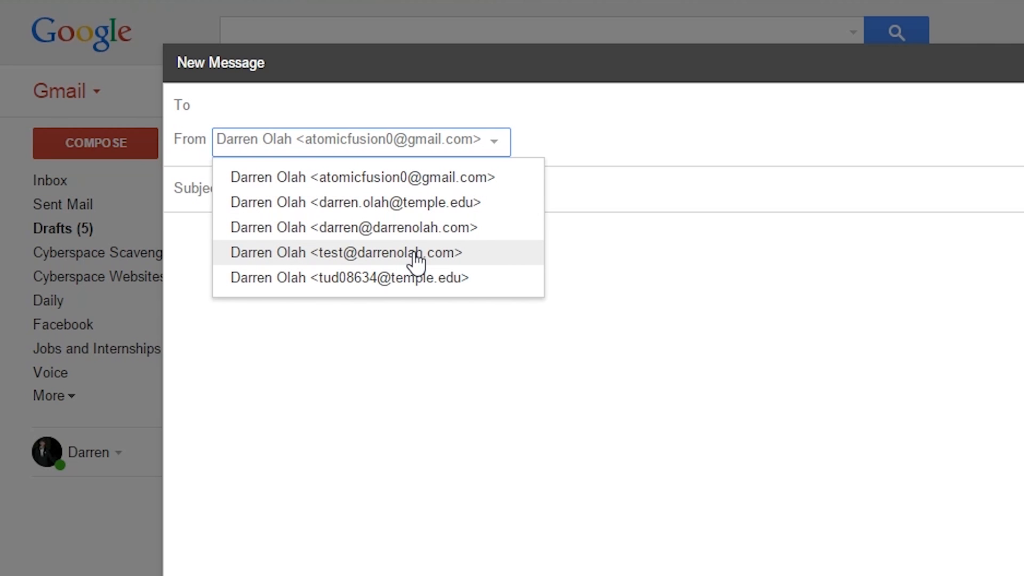
Send a message from the test alias to the Gmail address with subject Test! and body test!
click(345, 253)
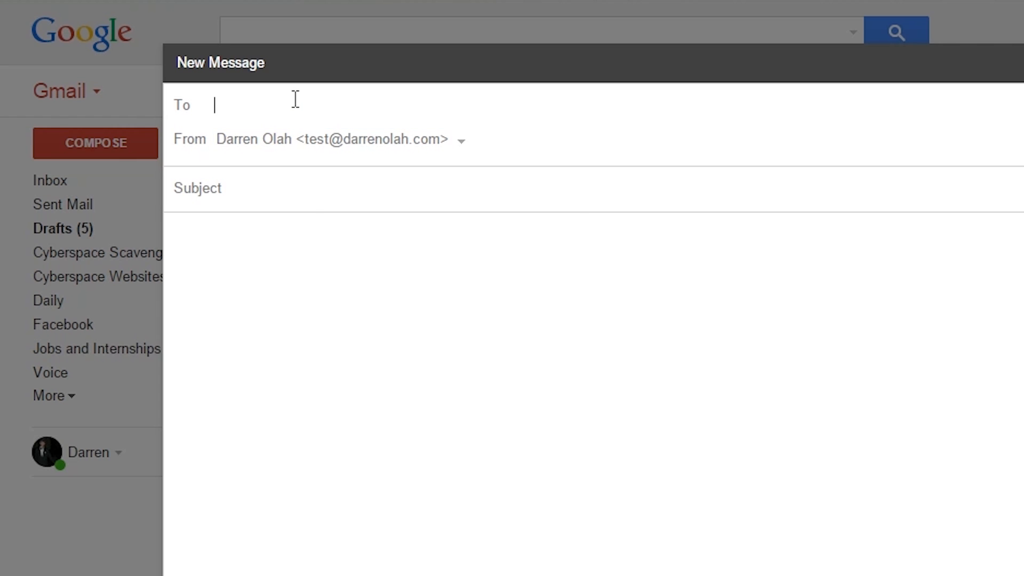
text(at)
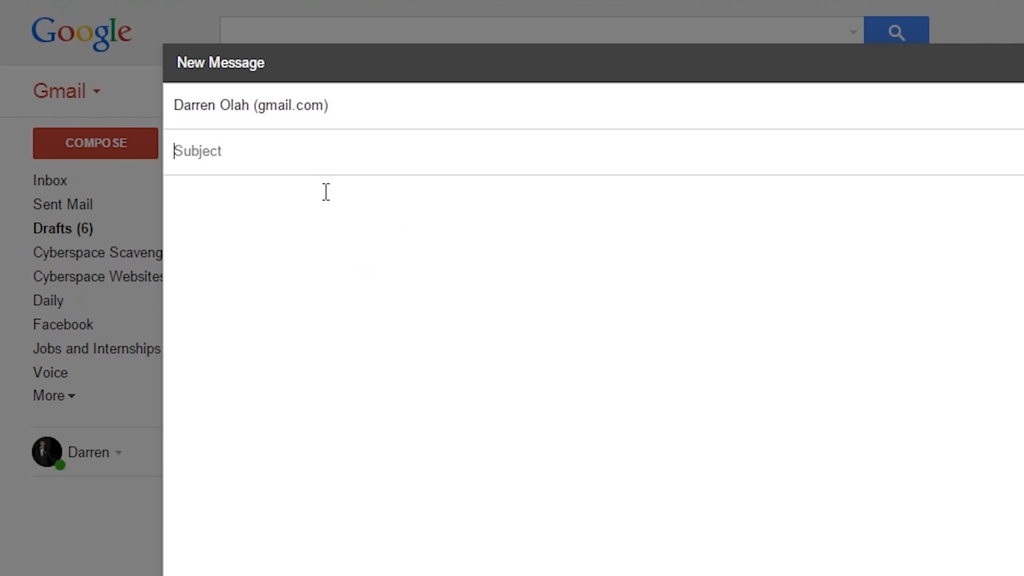
text(Test!)
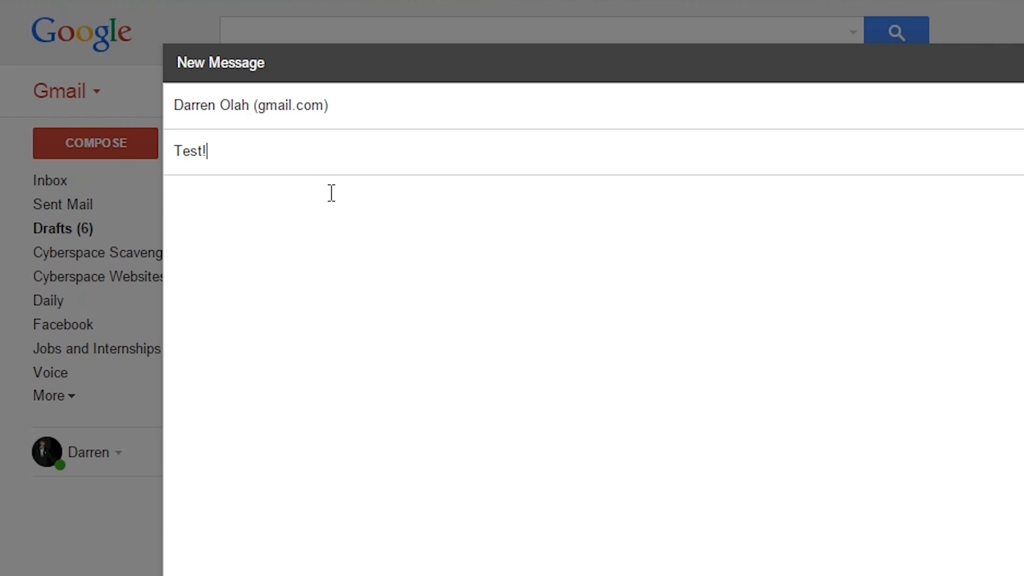
text(test!)
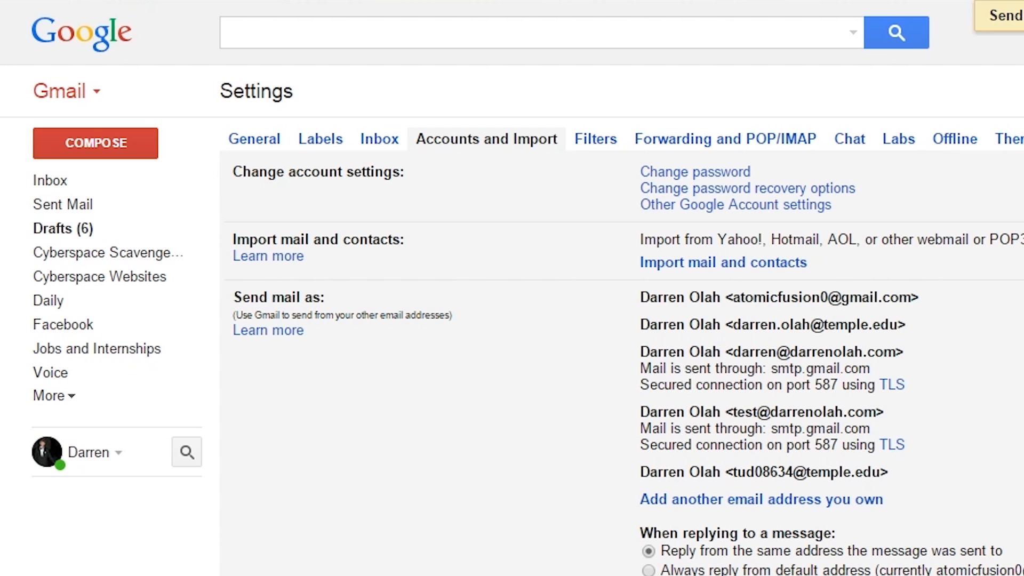
View the received Test! message and its full sender details
click(1008, 15)
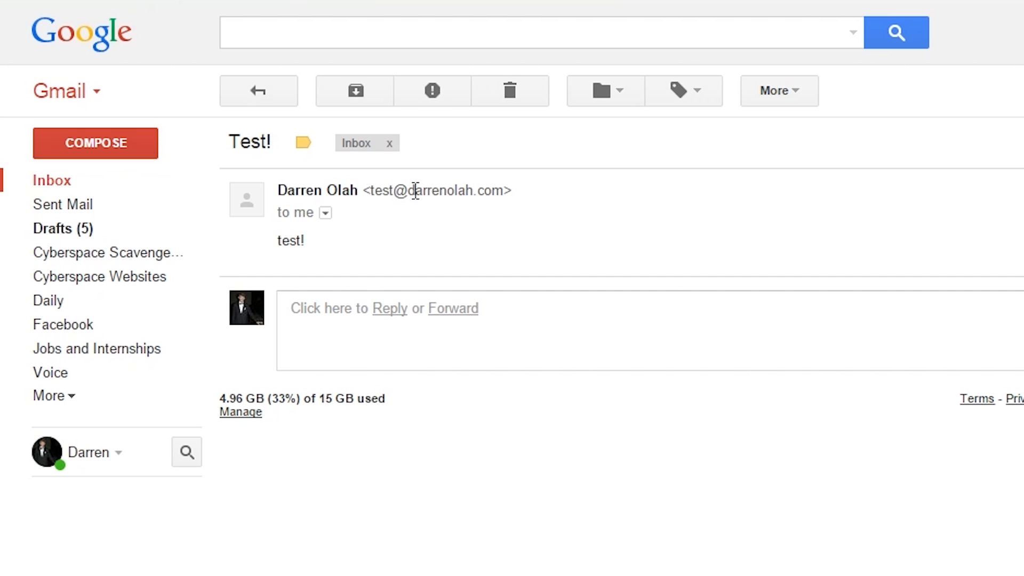
mouse_move(330, 211)
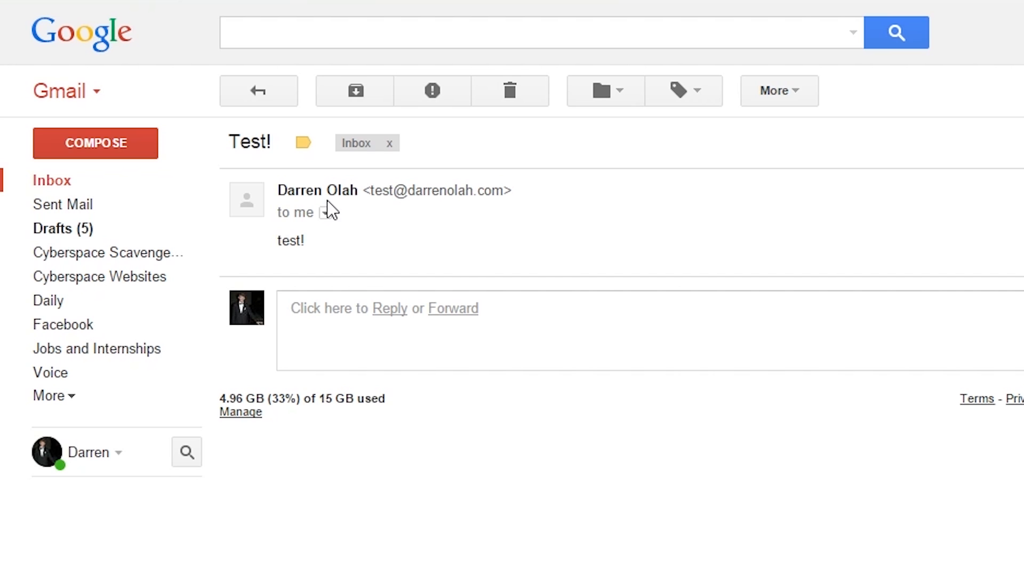
click(325, 212)
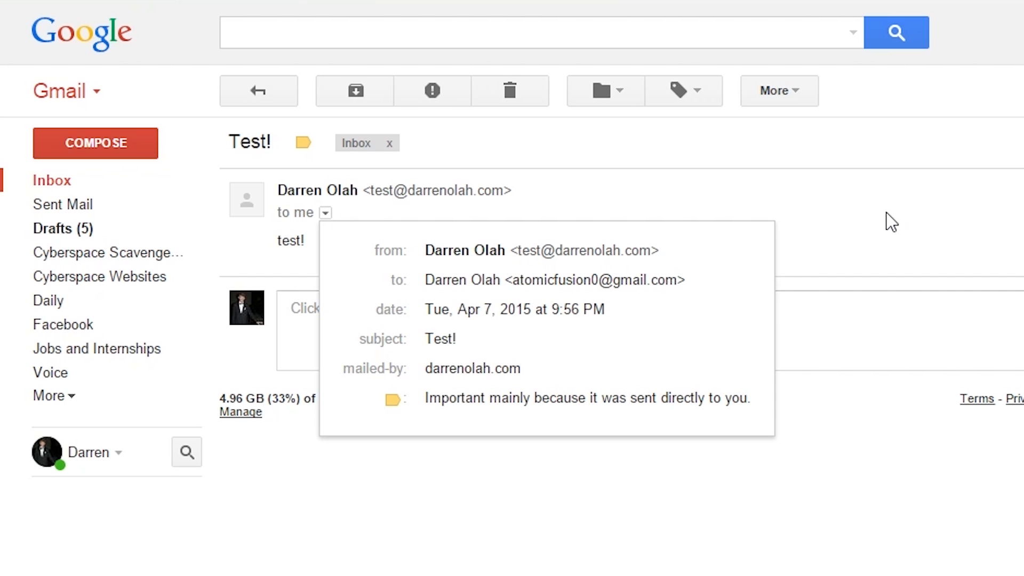